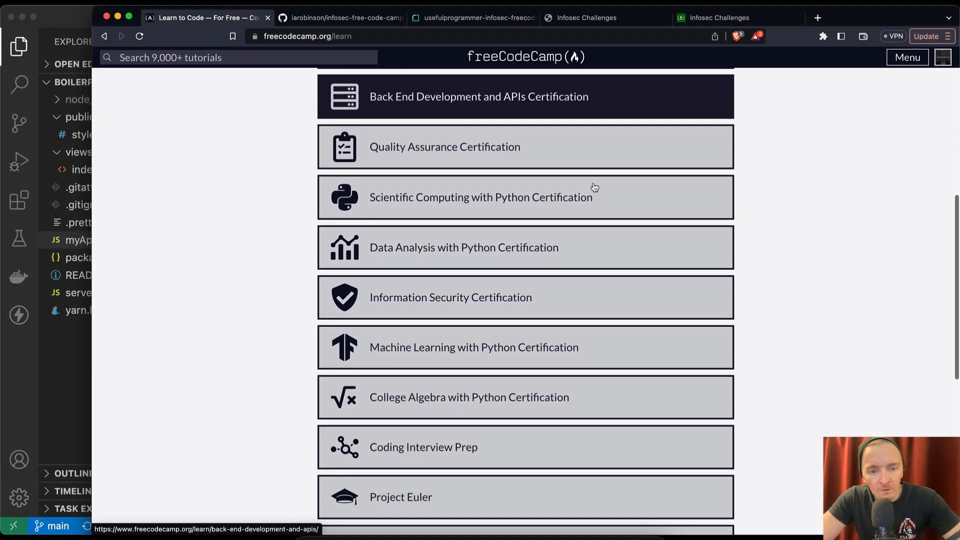
- Open the Information Security course and its helmet.ieNoOpen() challenge
left_click(450, 297)
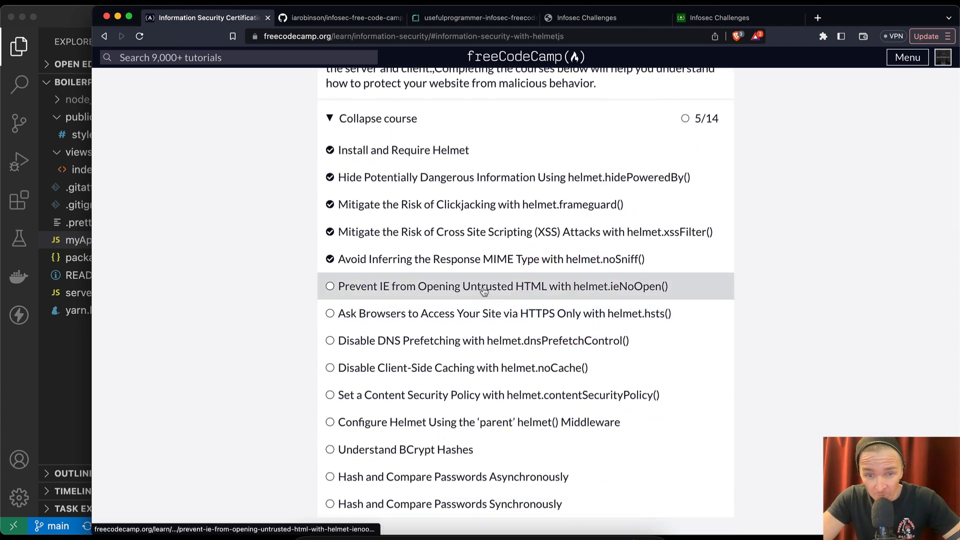
left_click(502, 286)
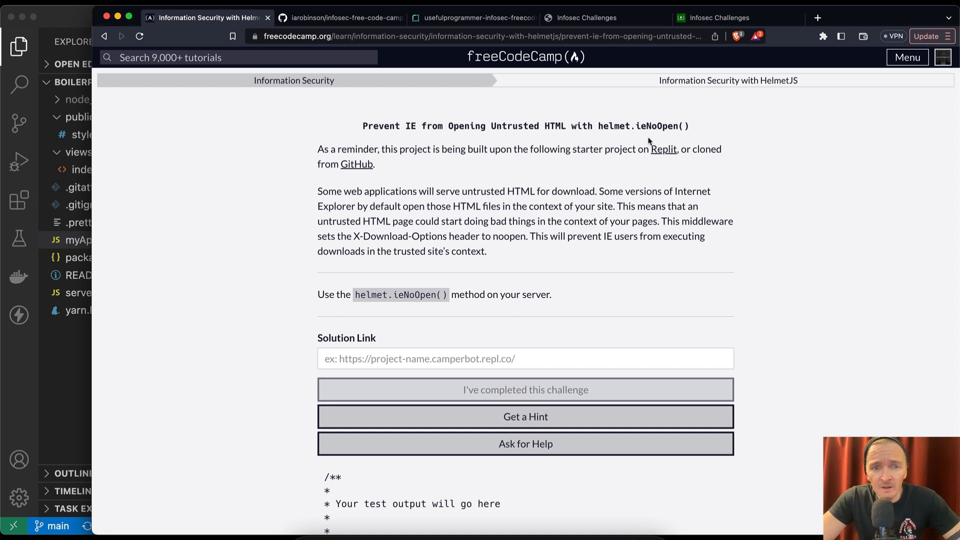
mouse_move(366, 203)
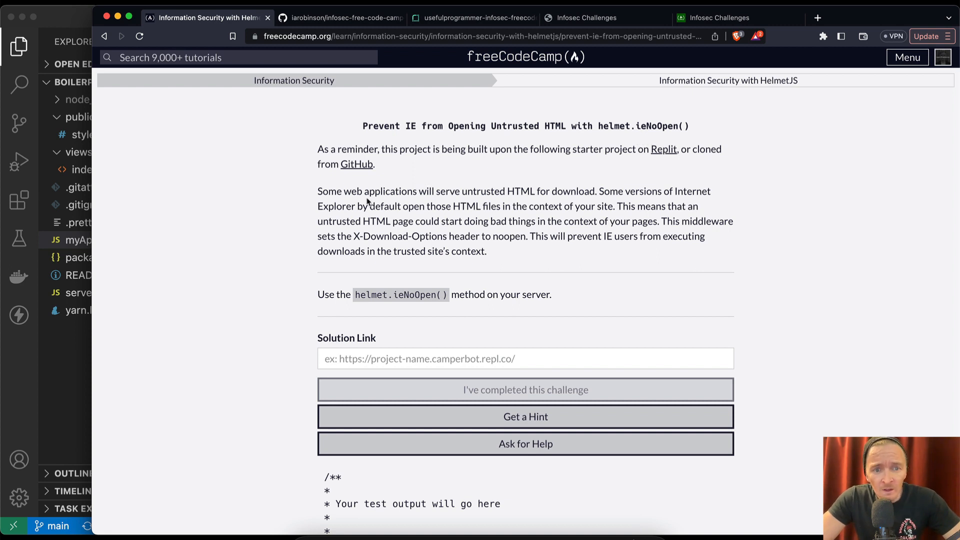
mouse_move(576, 192)
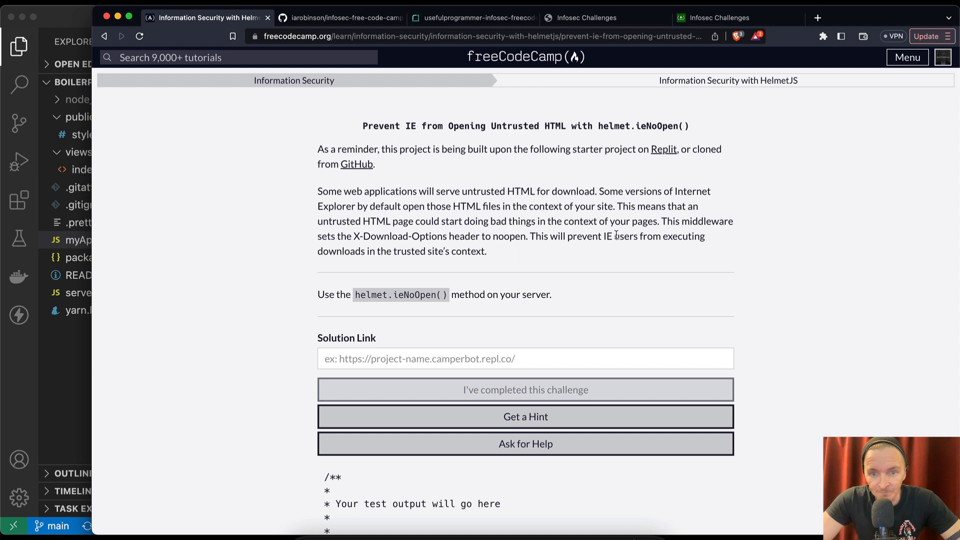
mouse_move(434, 263)
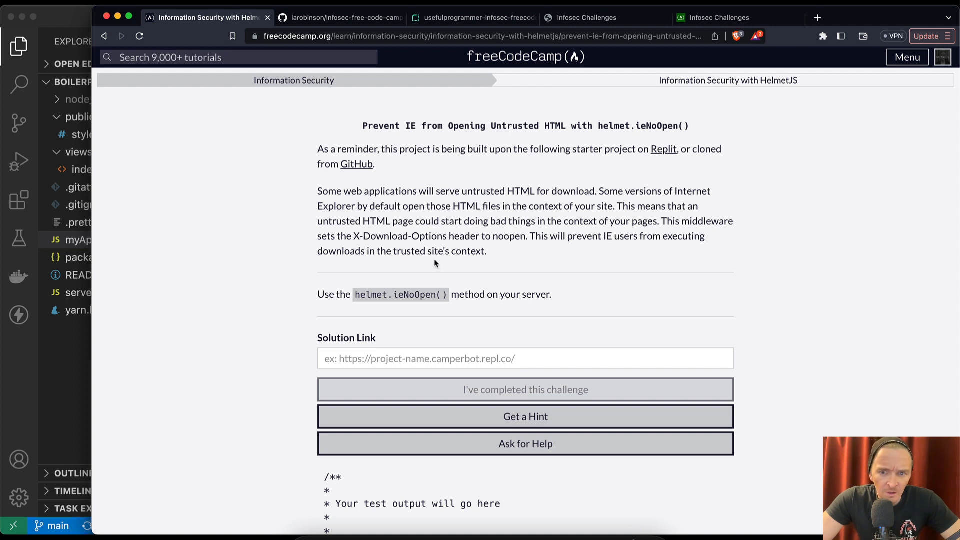
mouse_move(477, 274)
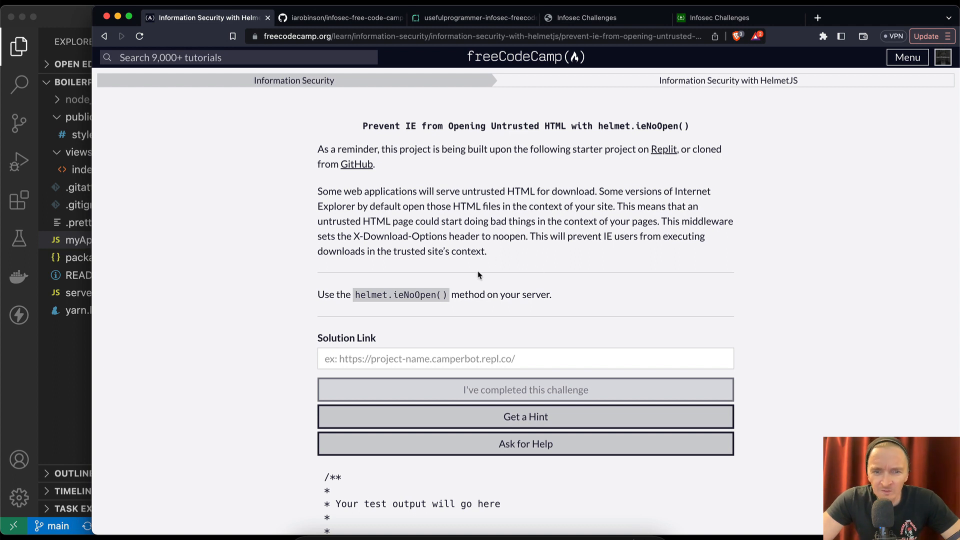
- Review the ieNoOpen instructions about the X-Download-Options: noopen header
double_click(419, 294)
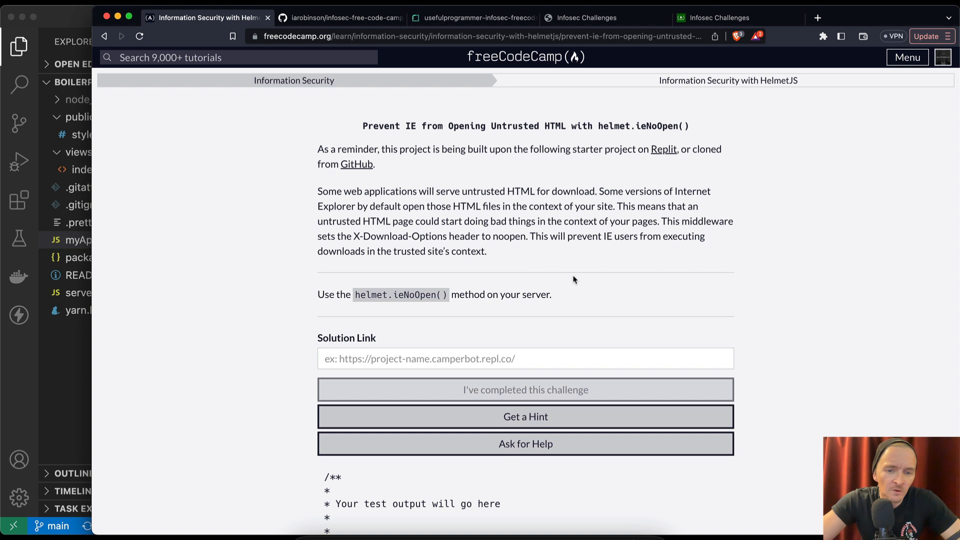
mouse_move(380, 136)
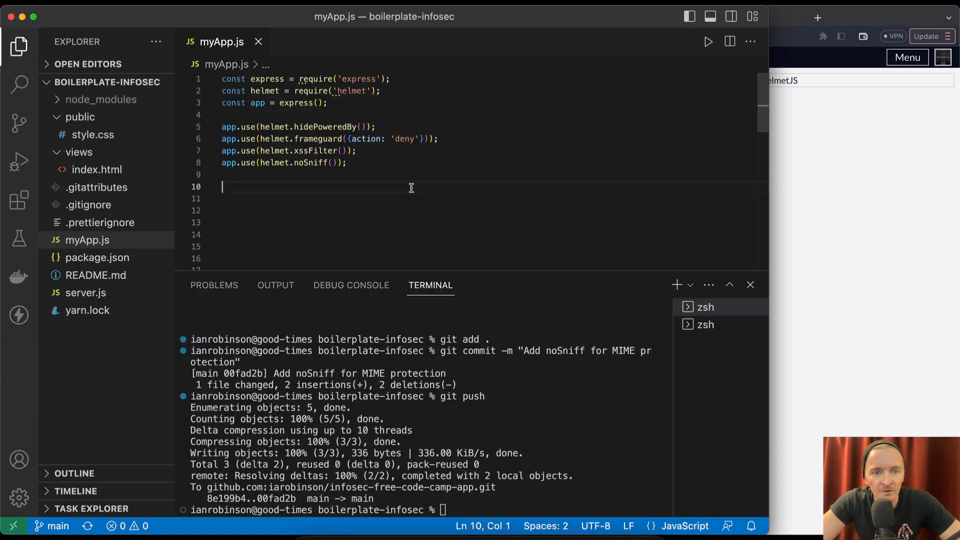
- Add app.use(helmet.ieNoOpen()); to myApp.js beneath the noSniff middleware
type("helmet.ieNoOpen()")
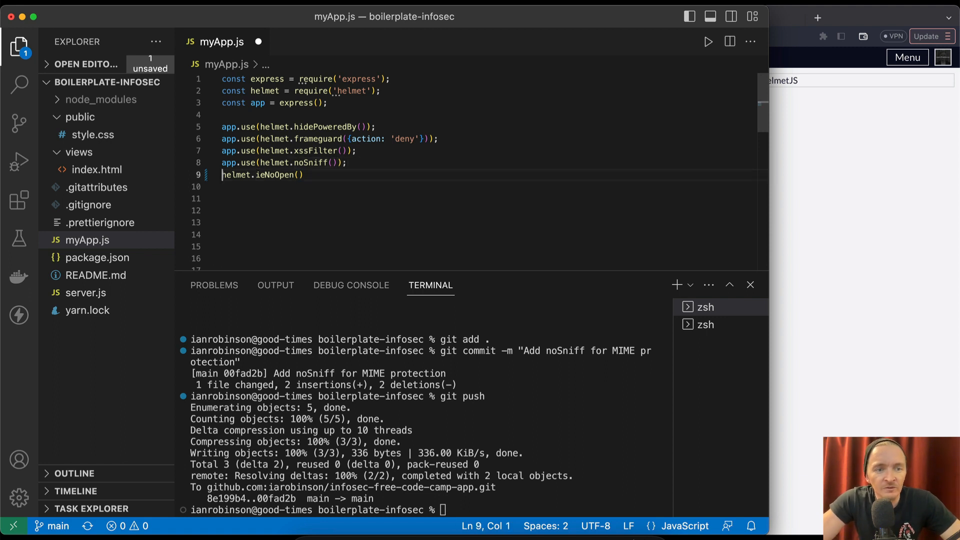
type("app.unsubscribe")
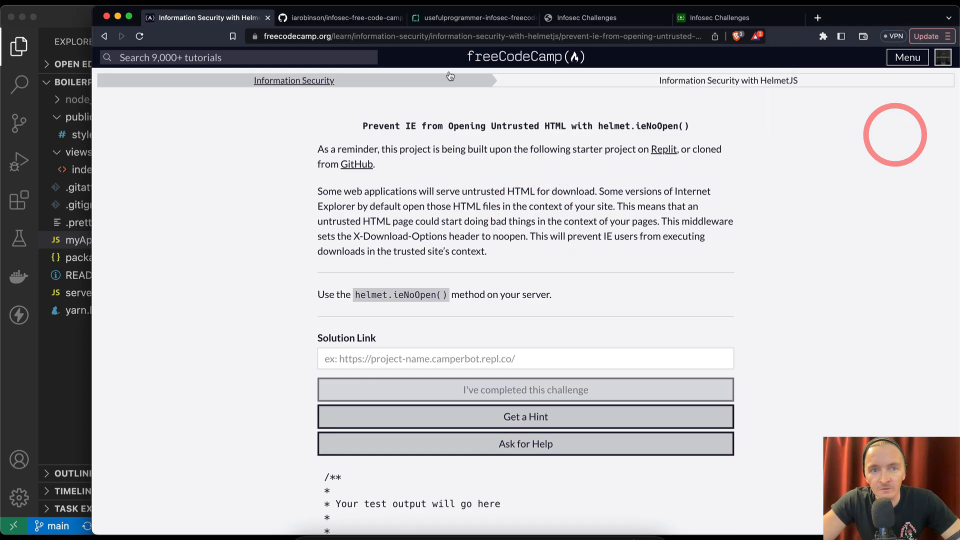
left_click(585, 17)
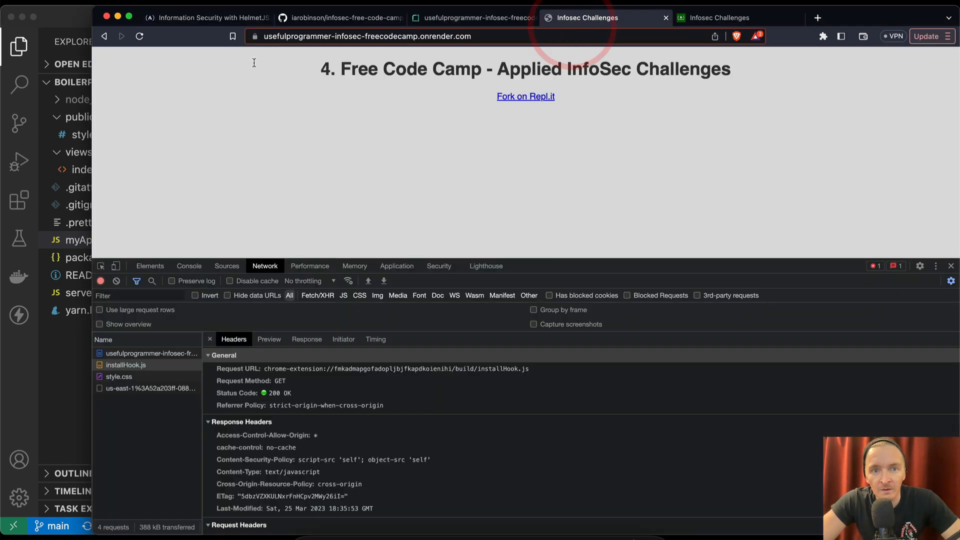
left_click(208, 17)
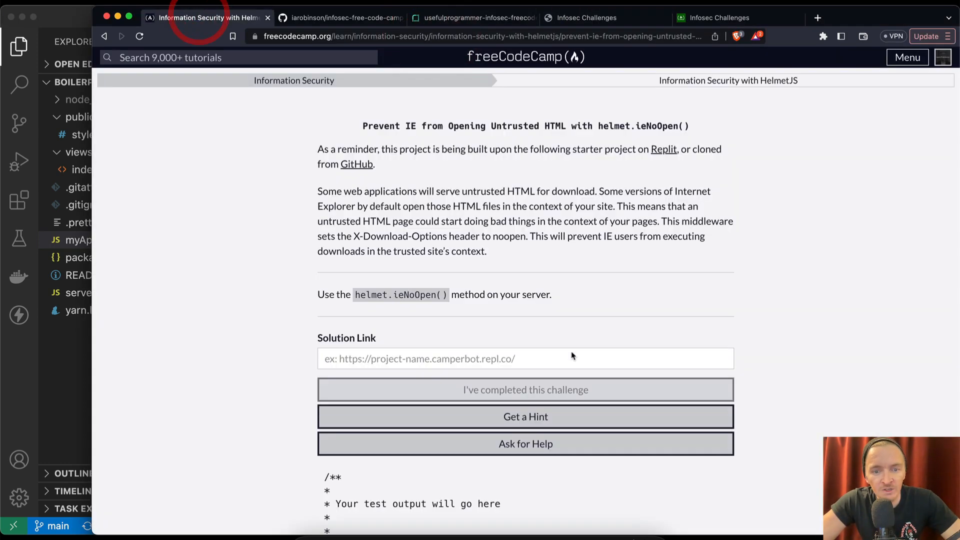
left_click(524, 388)
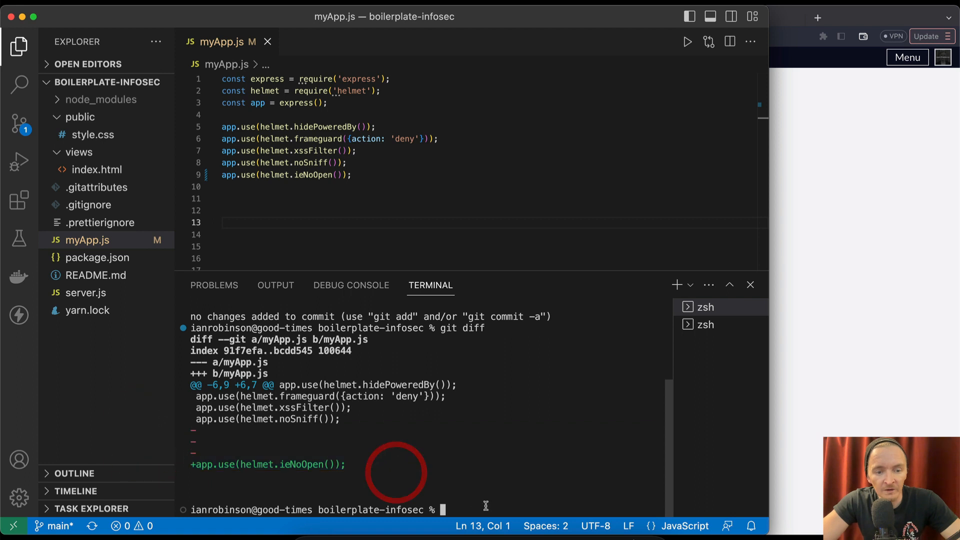
- Stage and commit myApp.js with an 'Add ieNoOpen...' message, push, and check Render's deploy
type("git add")
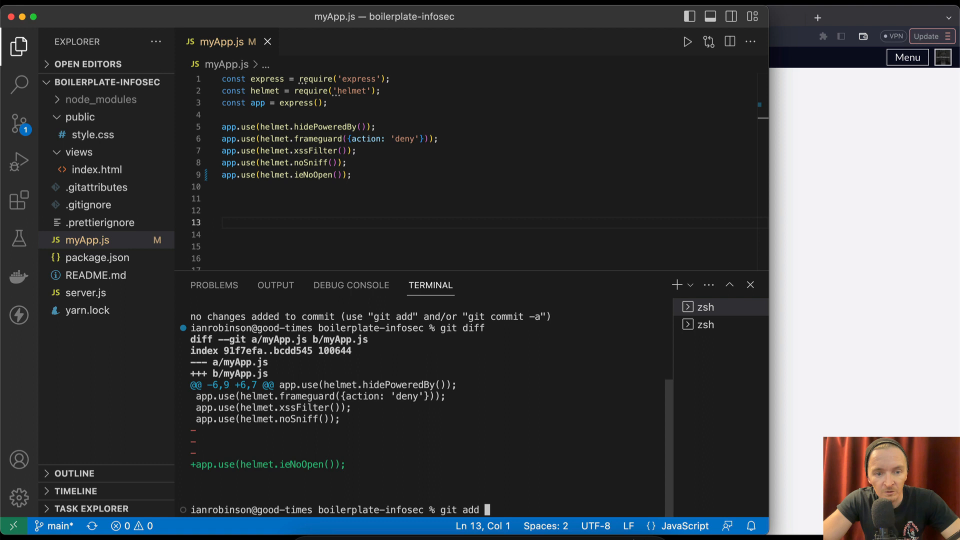
type("myApp.js")
type("git status")
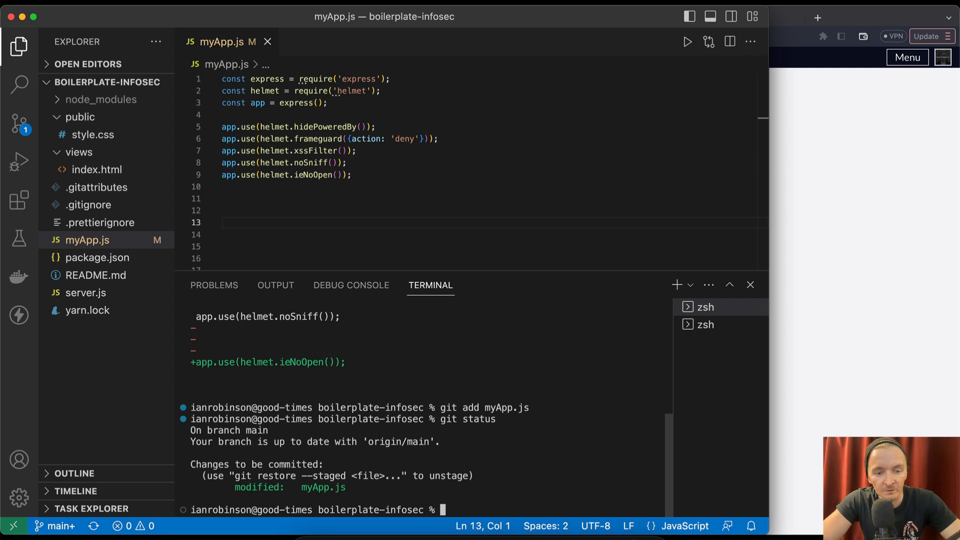
type("git commit -m \"")
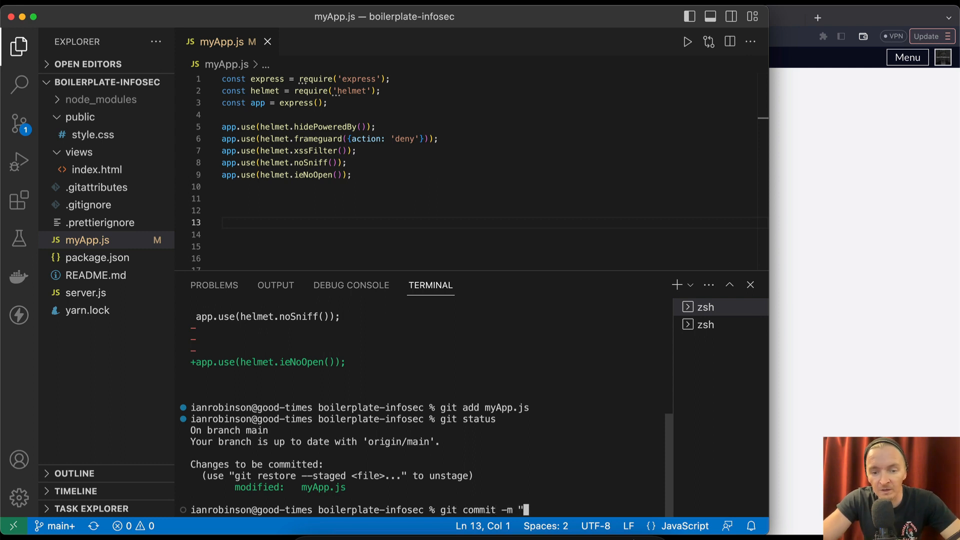
type("Add")
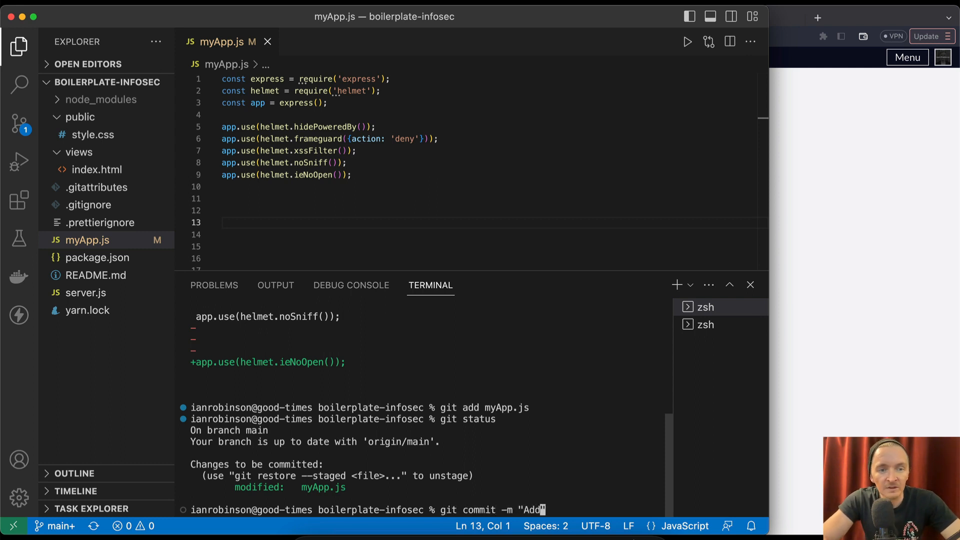
type("ieNo")
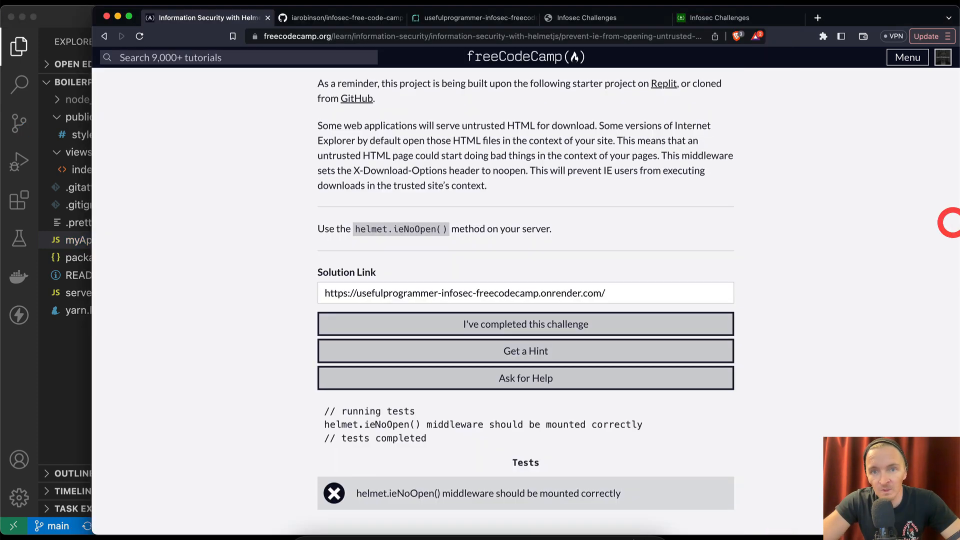
left_click(473, 17)
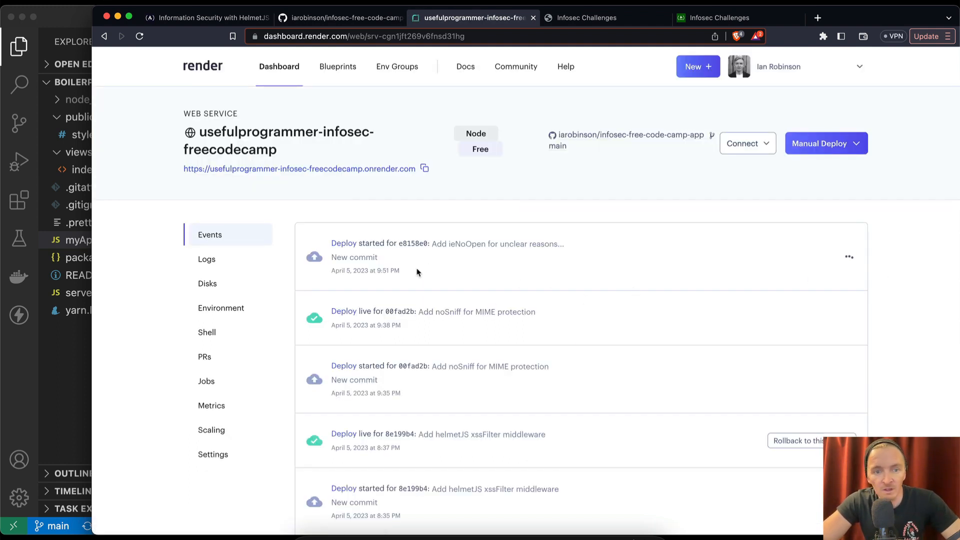
mouse_move(419, 268)
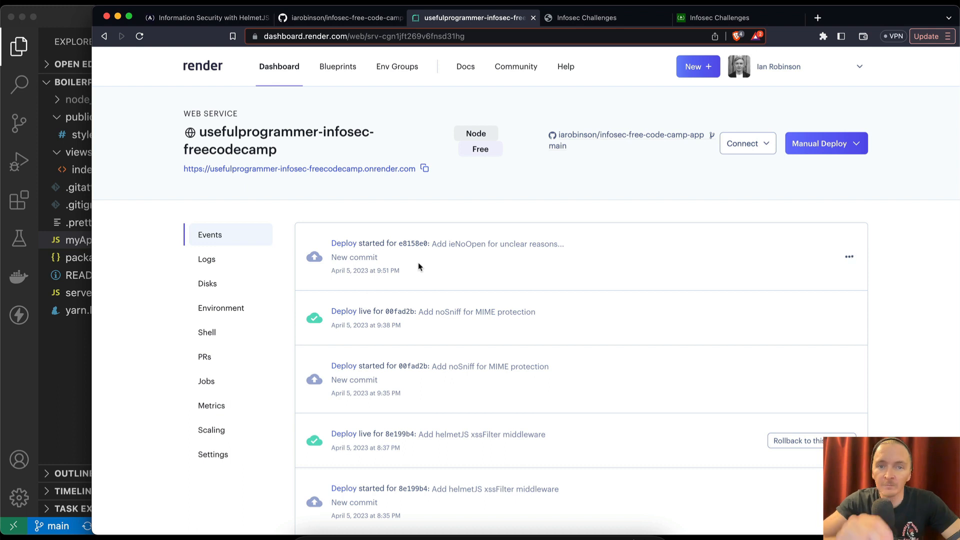
- Confirm in the Render build logs that the ieNoOpen deploy is live, then view the deployed app
left_click(446, 244)
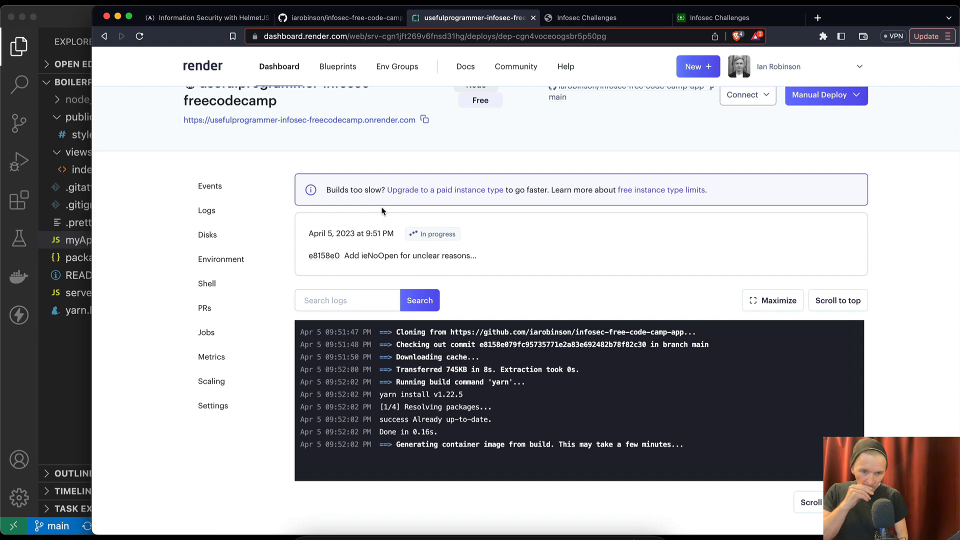
left_click(207, 17)
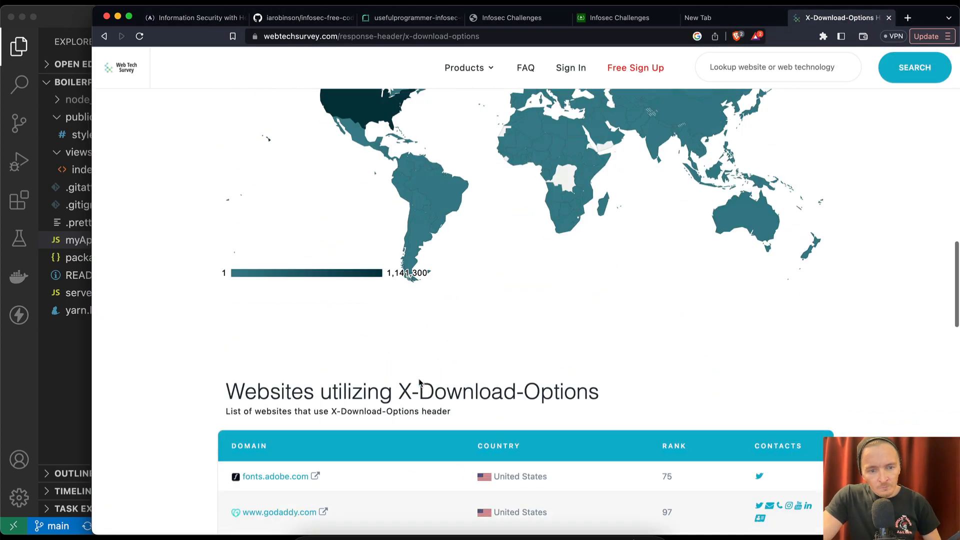
left_click(907, 17)
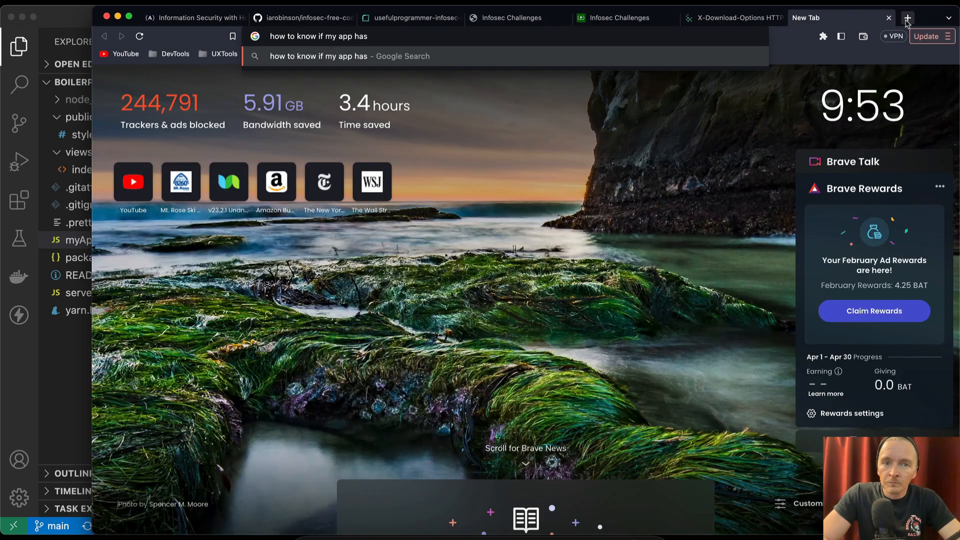
left_click(410, 17)
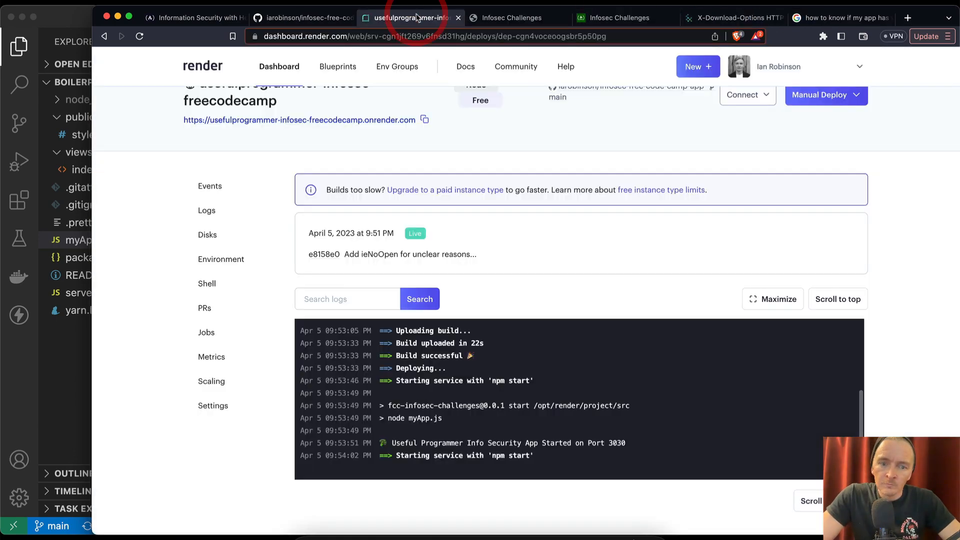
scroll("down", 3)
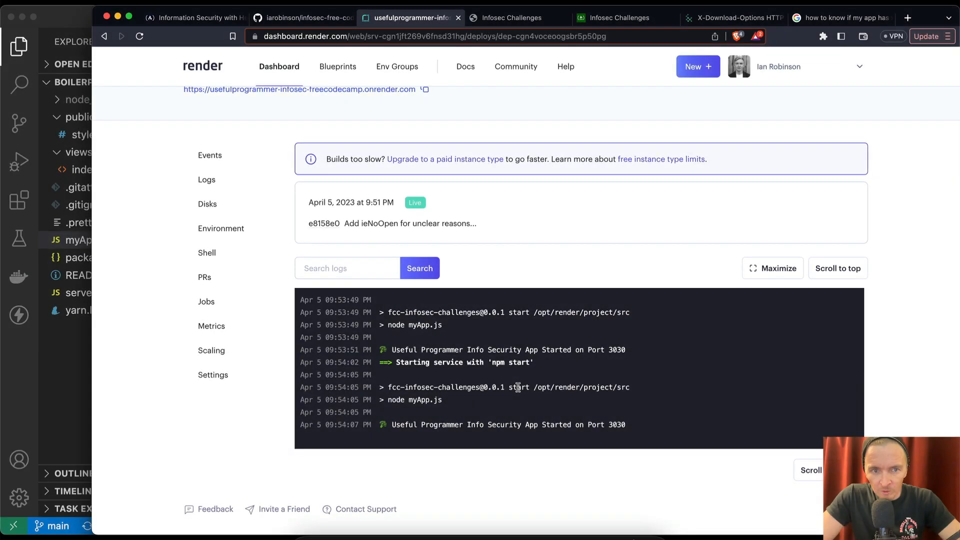
left_click(512, 17)
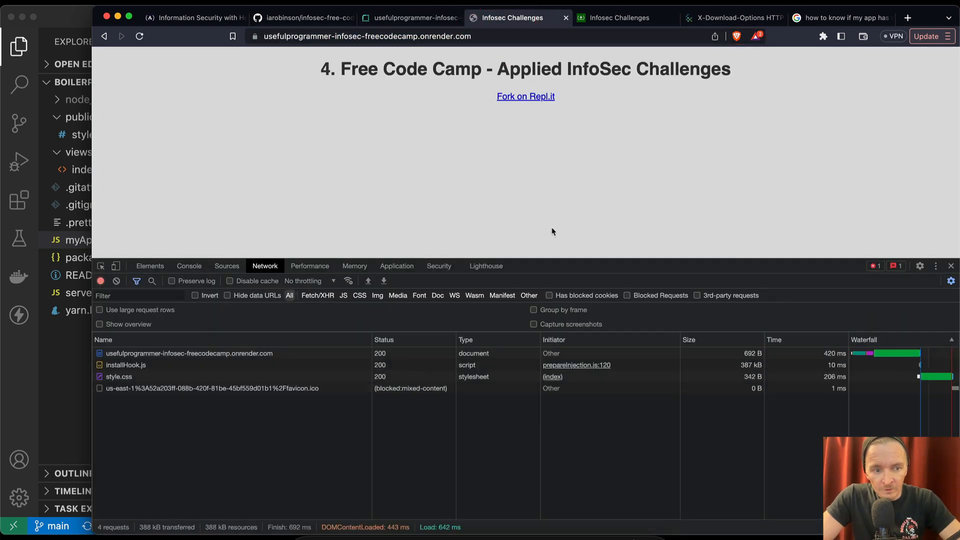
- Verify the deployed document response includes x-download-options: noopen, then switch to localhost
left_click(211, 388)
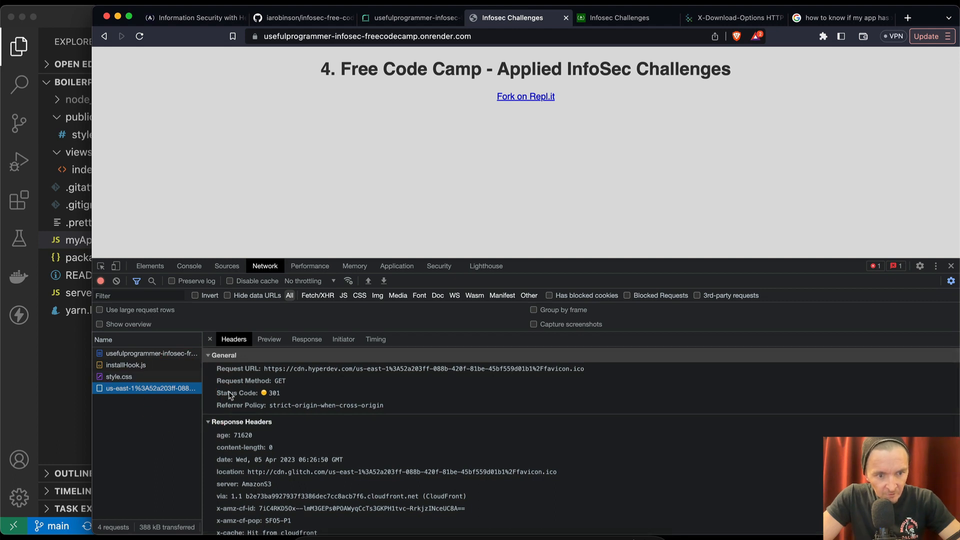
left_click(149, 352)
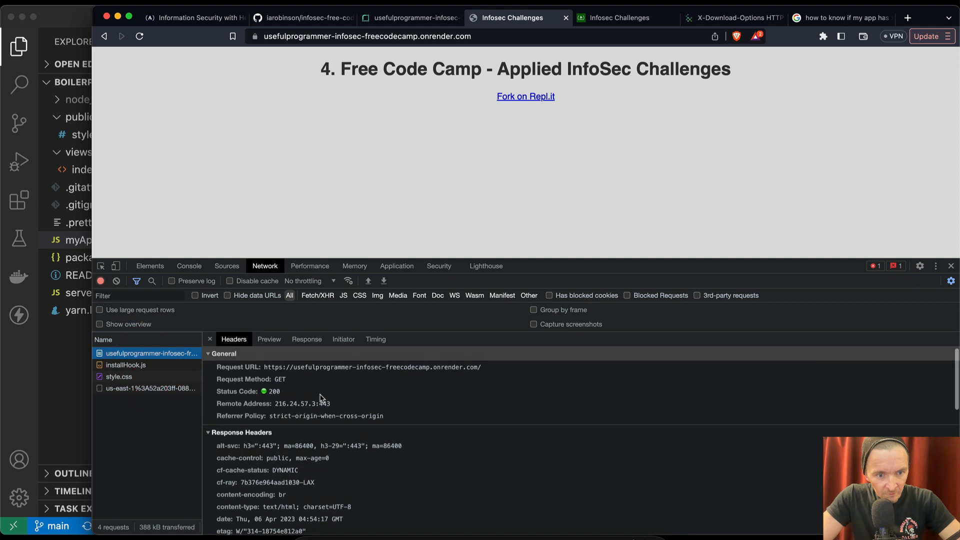
scroll("down", 3)
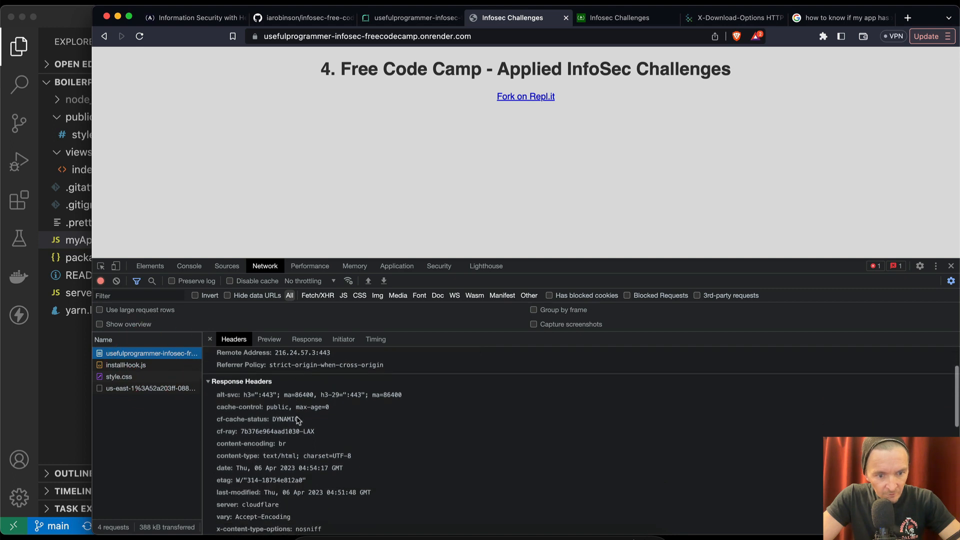
scroll("down", 3)
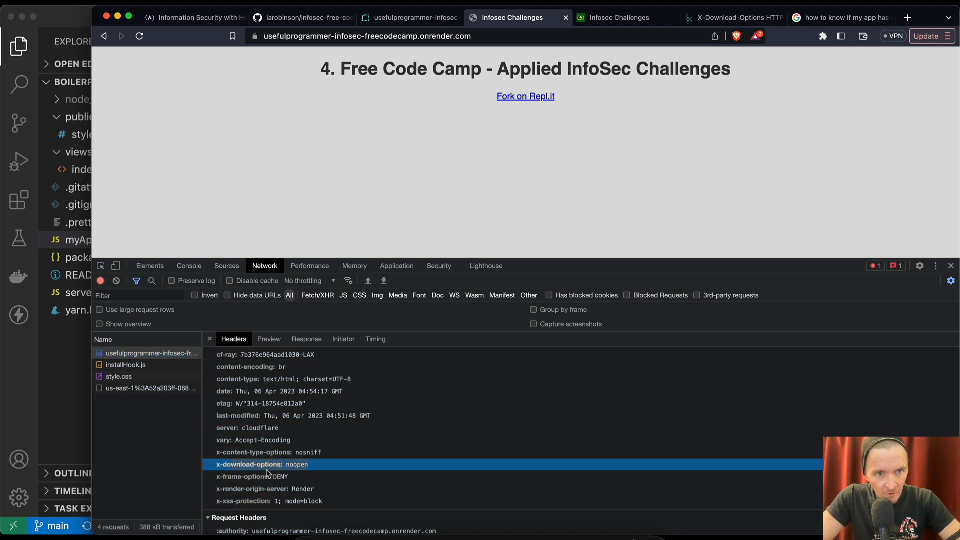
mouse_move(577, 127)
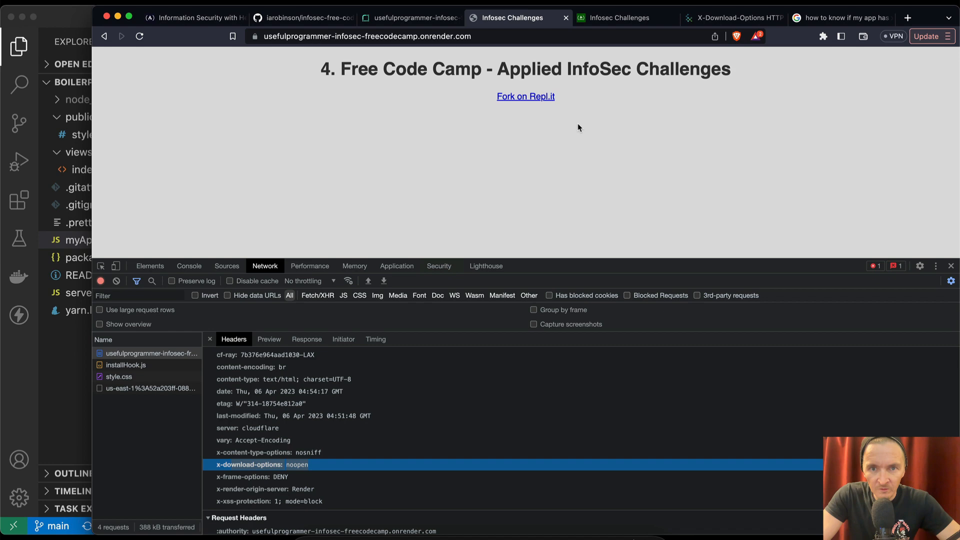
left_click(620, 18)
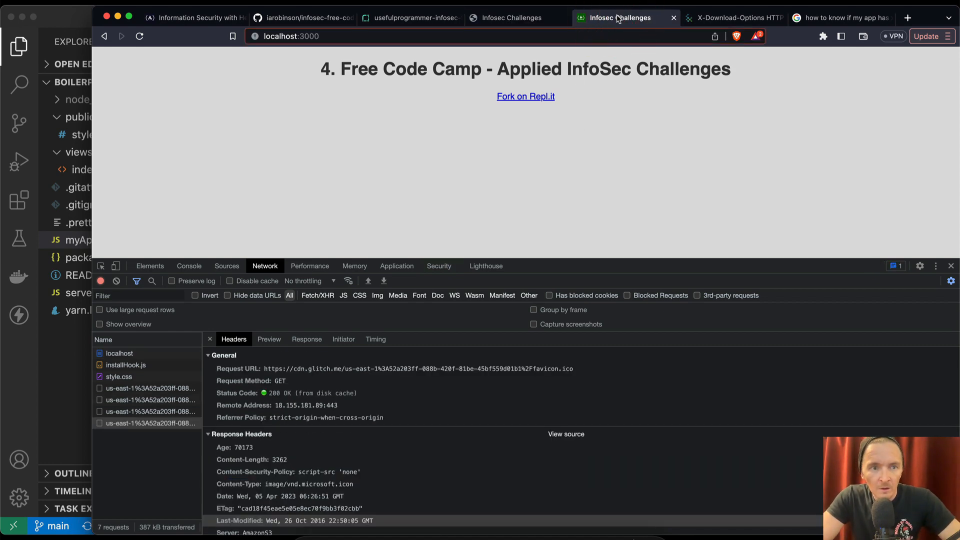
- Inspect the localhost page's response headers in the Network request list
left_click(139, 36)
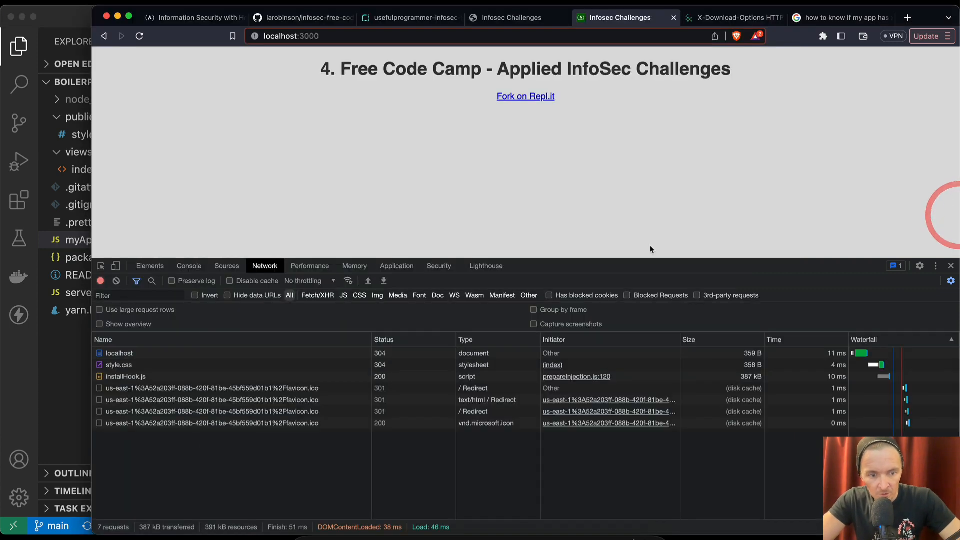
left_click(119, 353)
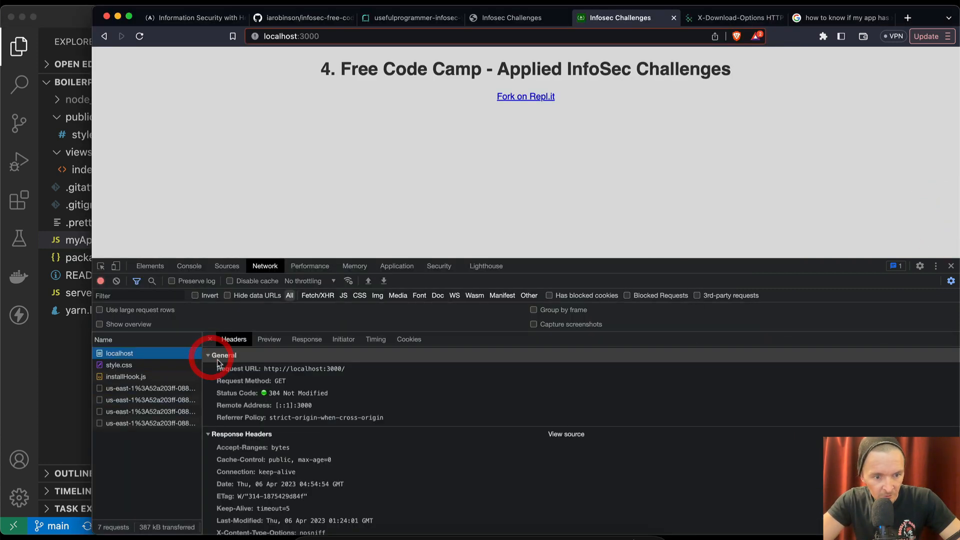
scroll("down", 3)
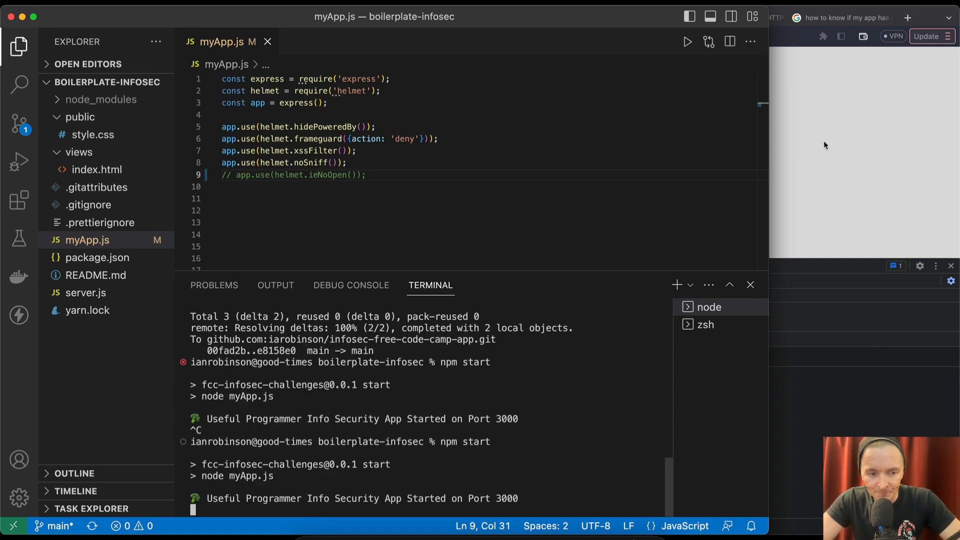
mouse_move(856, 166)
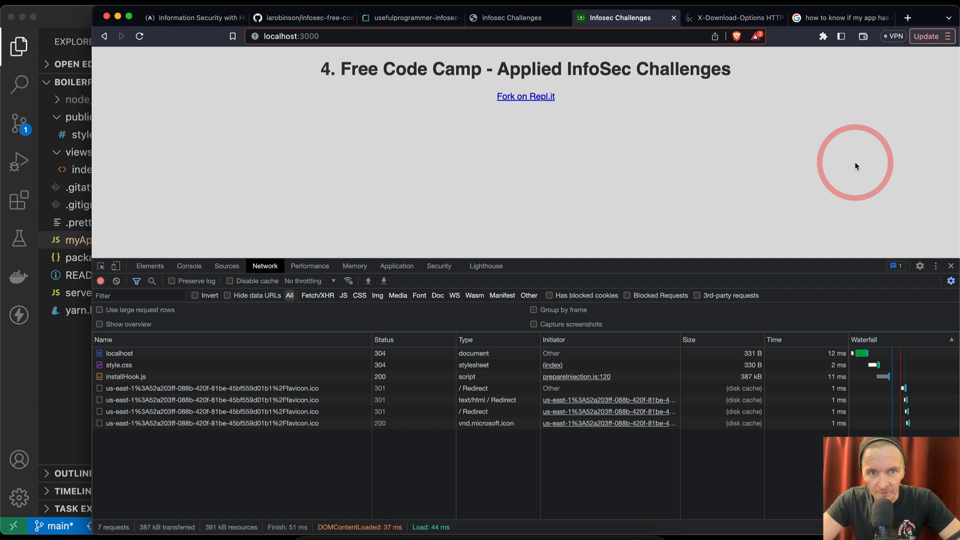
- Confirm the reloaded localhost response still sends X-Download-Options: noopen
left_click(119, 353)
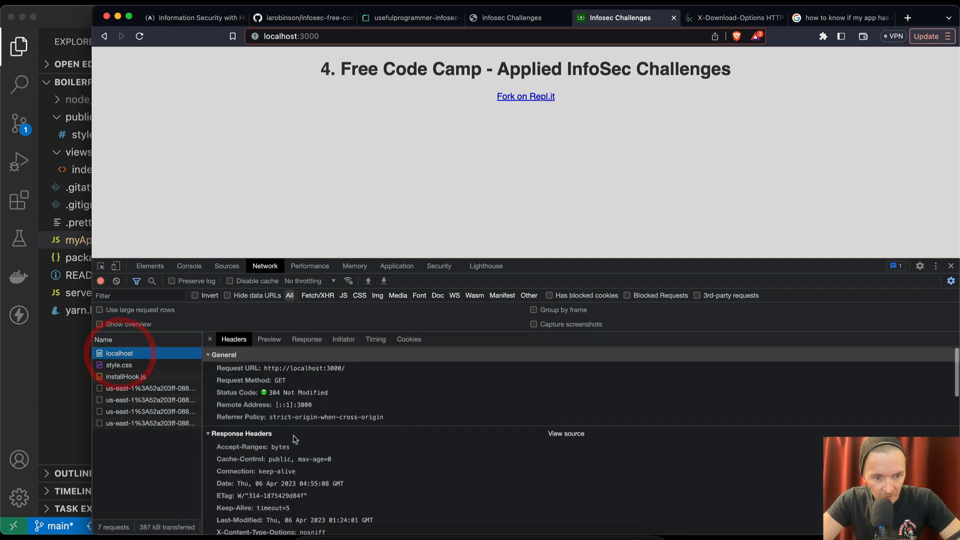
scroll("down", 3)
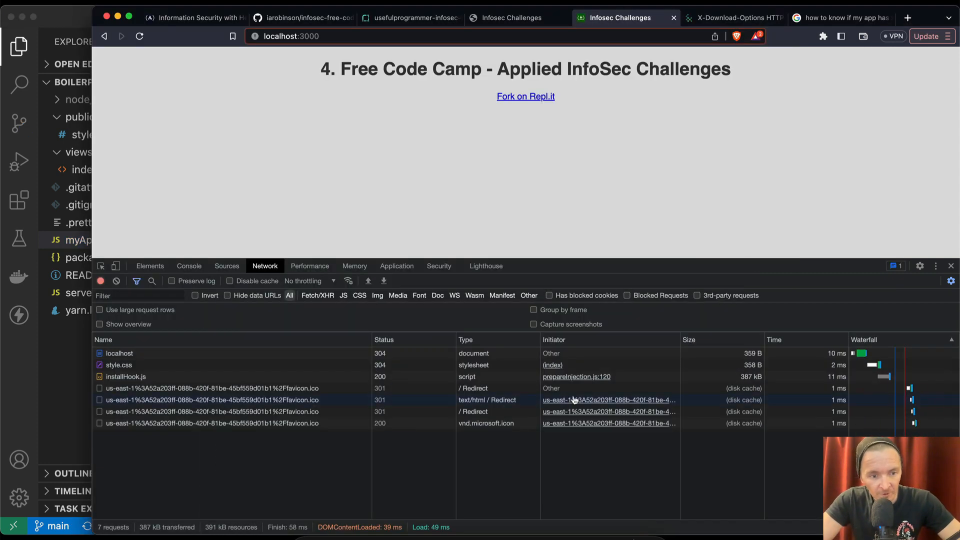
left_click(119, 353)
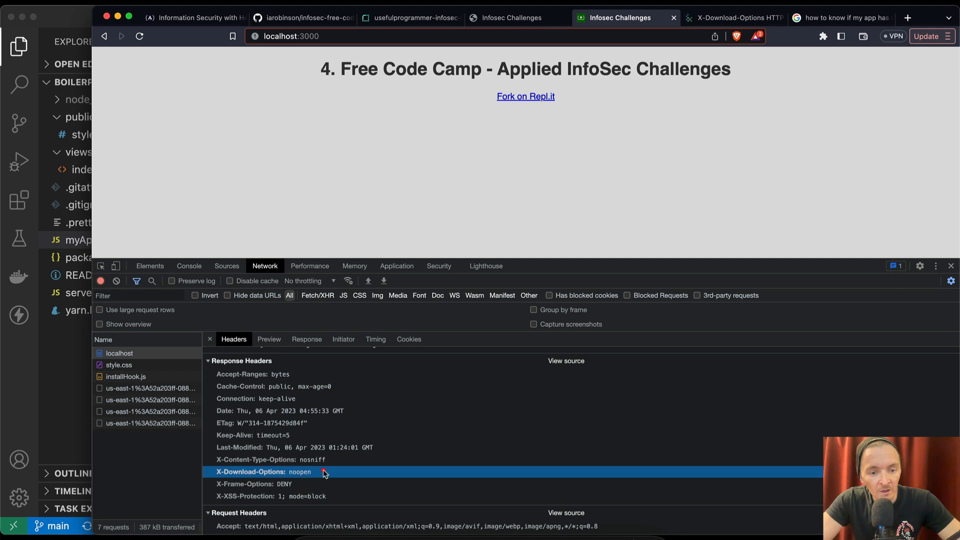
mouse_move(337, 479)
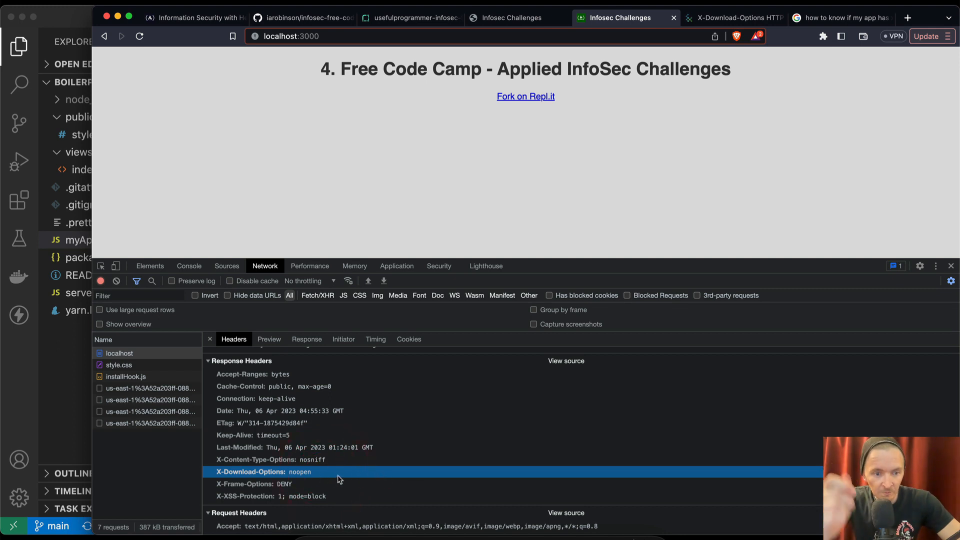
mouse_move(488, 29)
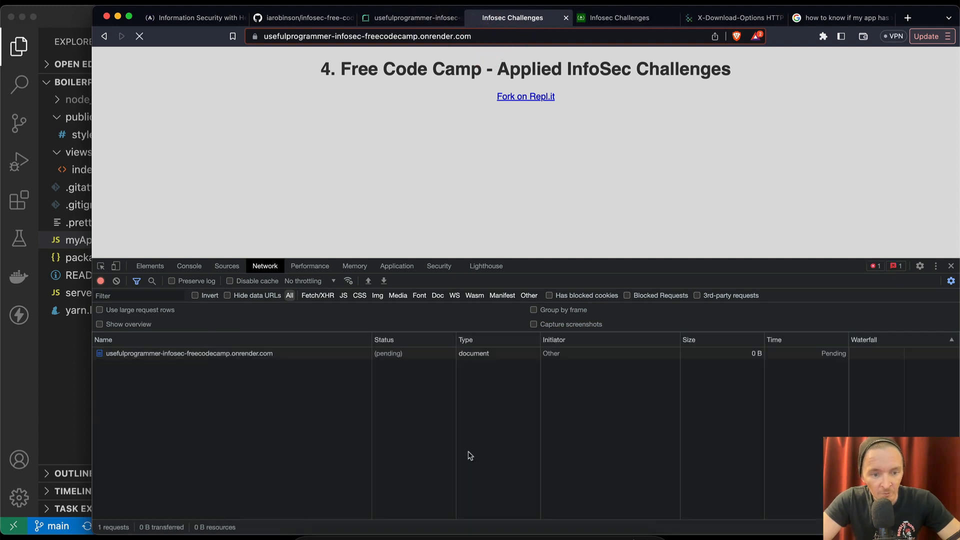
- Verify the deployed response sends x-download-options: noopen and copy the onrender.com URL
left_click(147, 353)
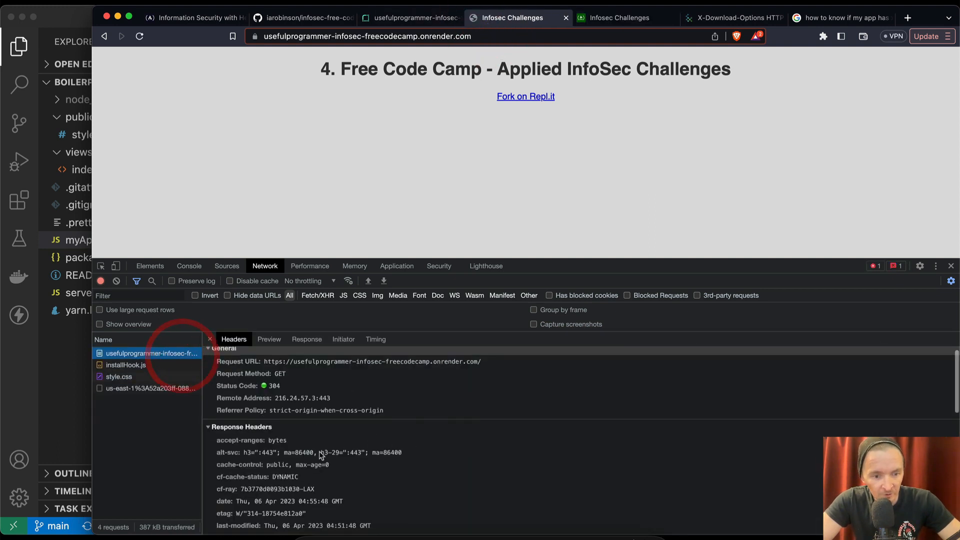
scroll("down", 3)
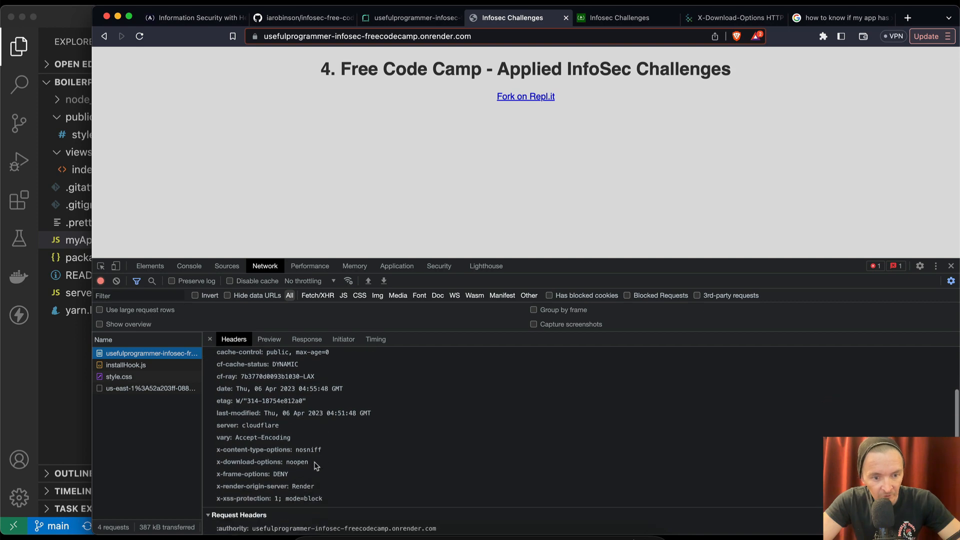
left_click(366, 36)
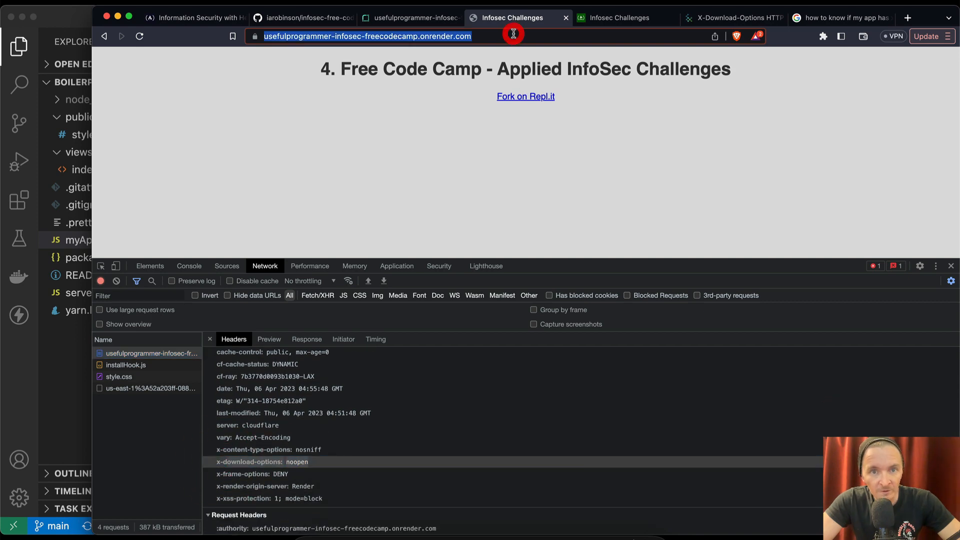
- Submit the deployed URL as the solution link so the freeCodeCamp challenge passes
left_click(190, 17)
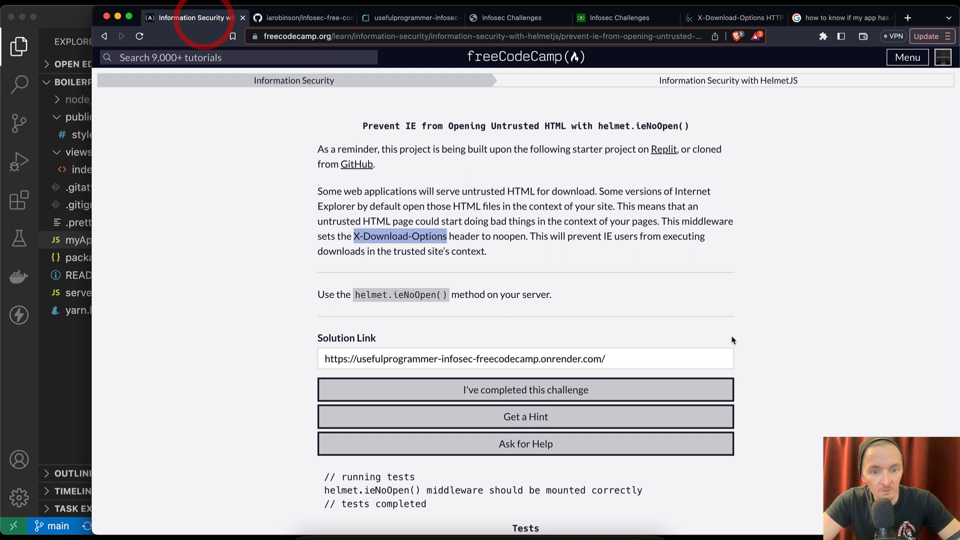
left_click(524, 359)
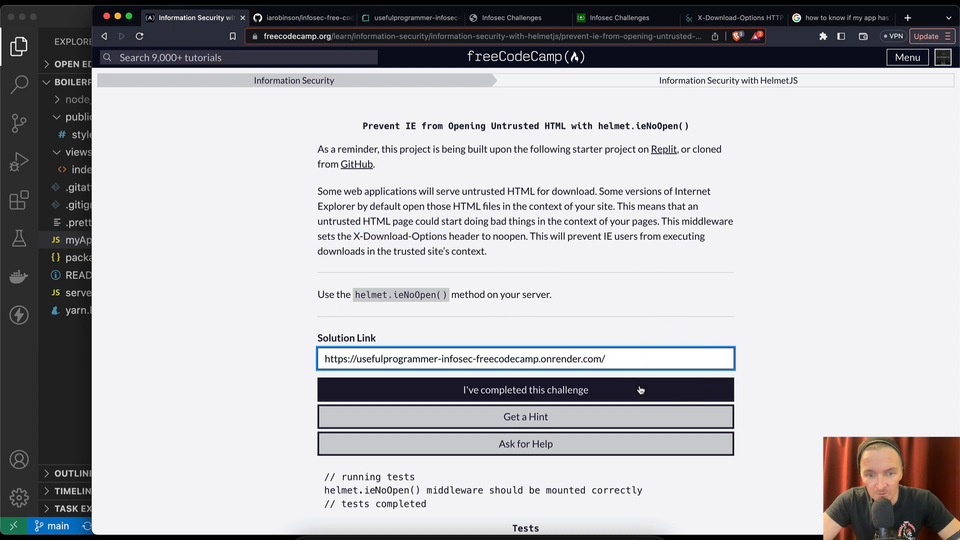
left_click(524, 389)
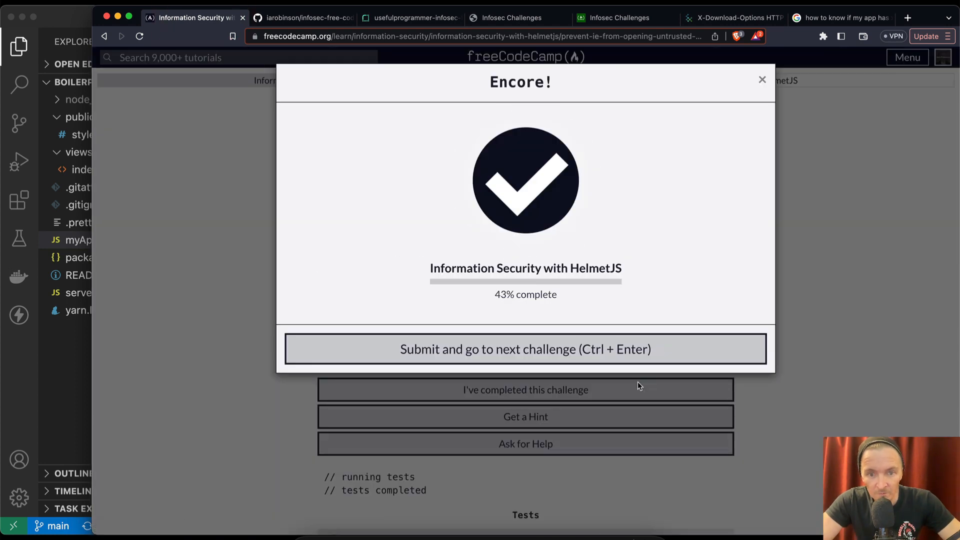